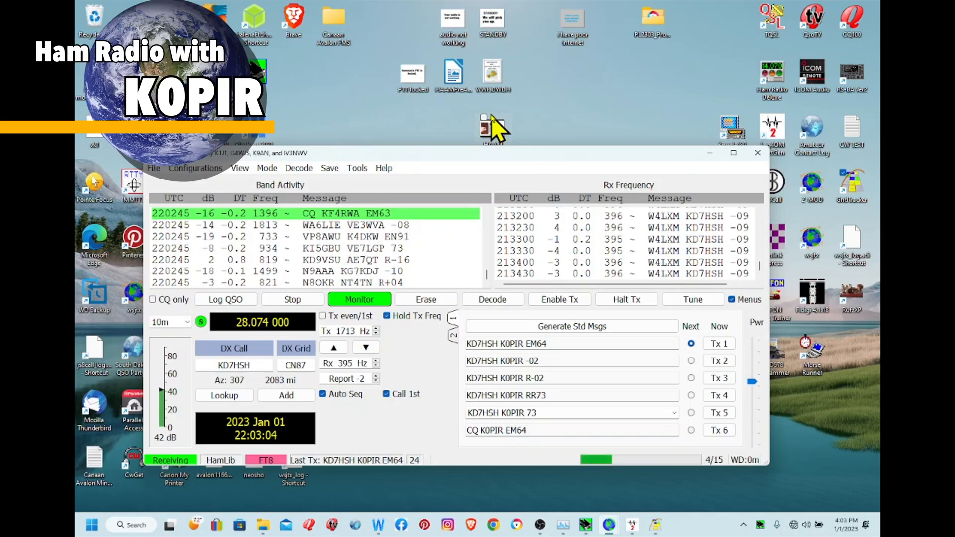
mouse_move(504, 153)
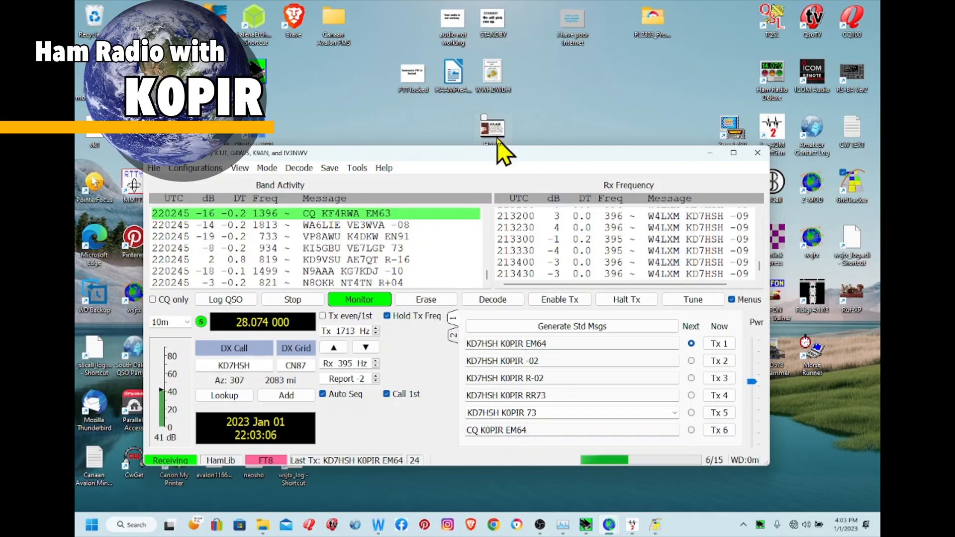
mouse_move(481, 182)
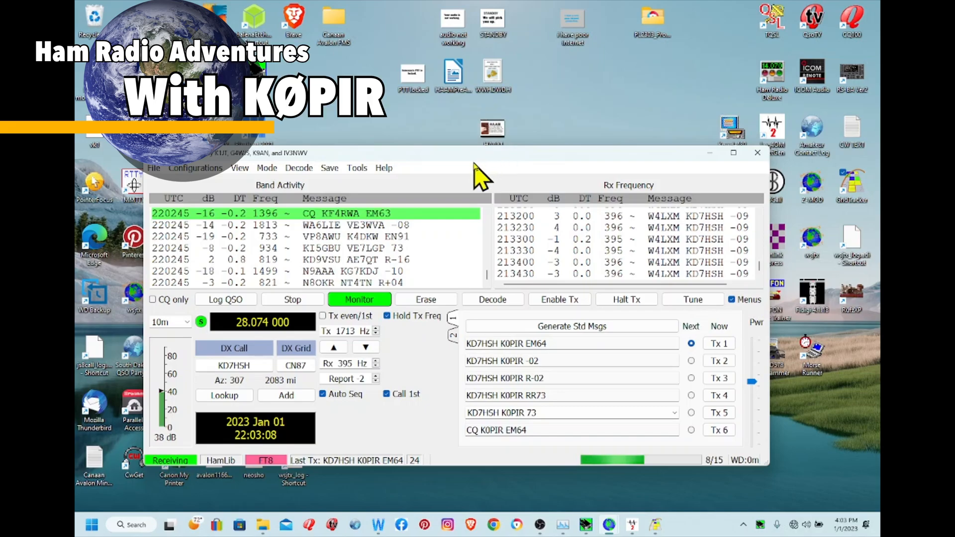
mouse_move(496, 172)
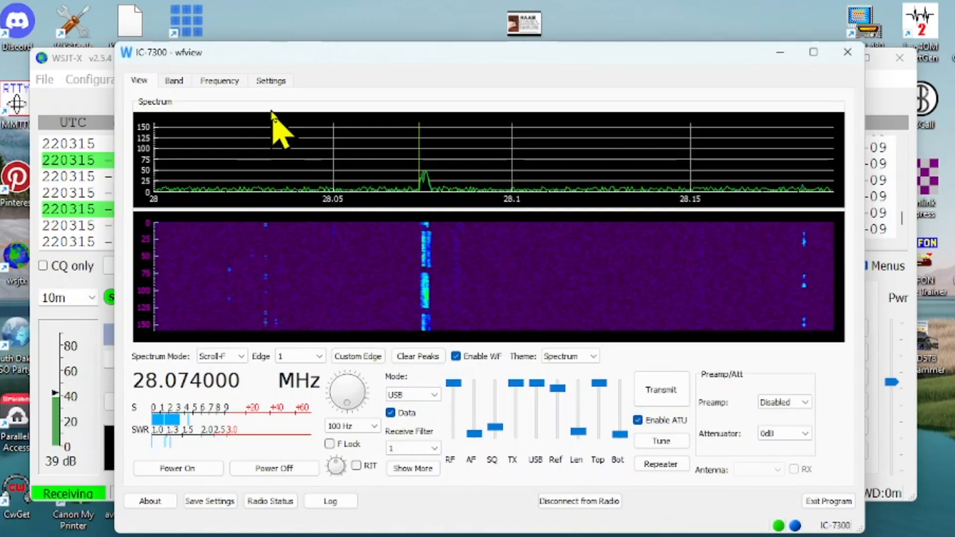
Enable wfview's RigCtld external control on port 4532 and minimize wfview.
click(271, 80)
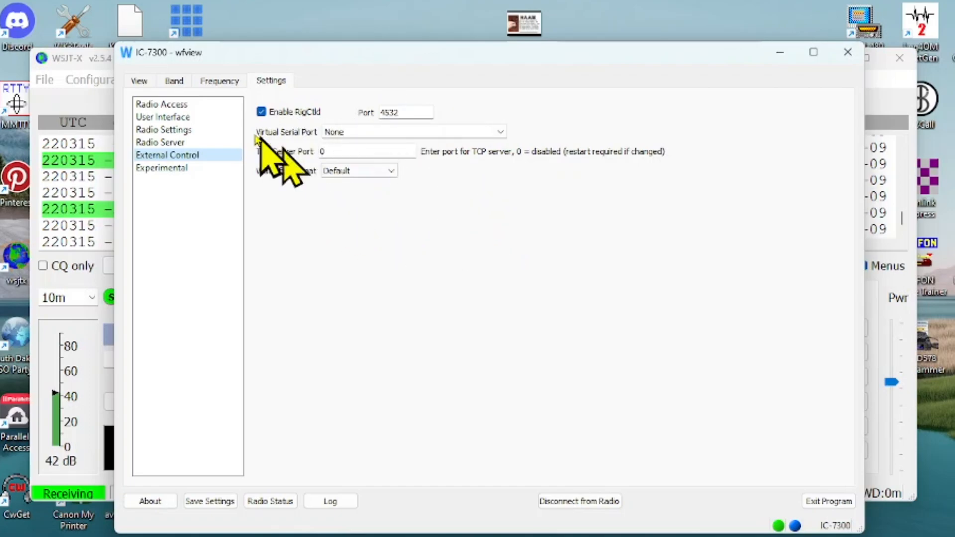
click(139, 80)
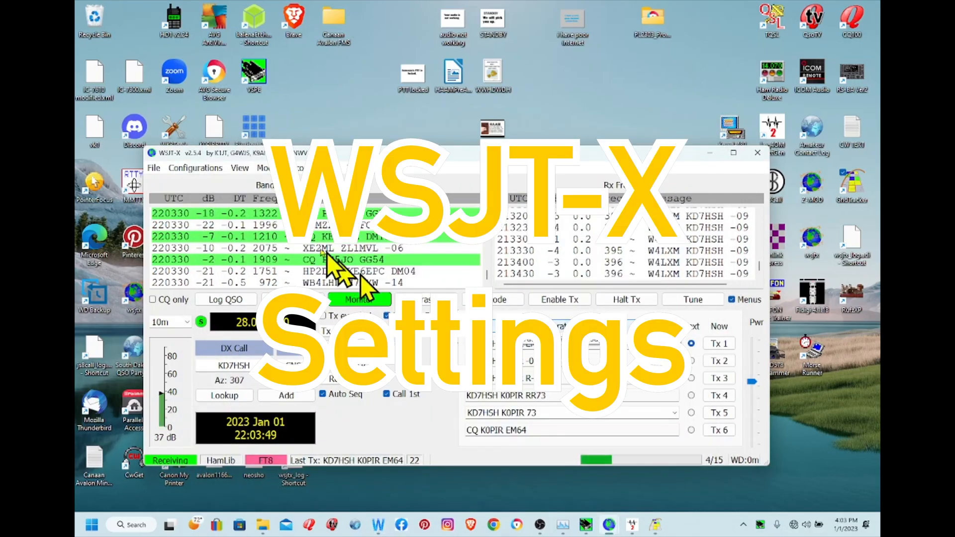
Show WSJT-X's Radio settings: Hamlib NET rigctl at 127.0.0.1:4532, CAT PTT, Data/Pkt, Fake It.
click(154, 168)
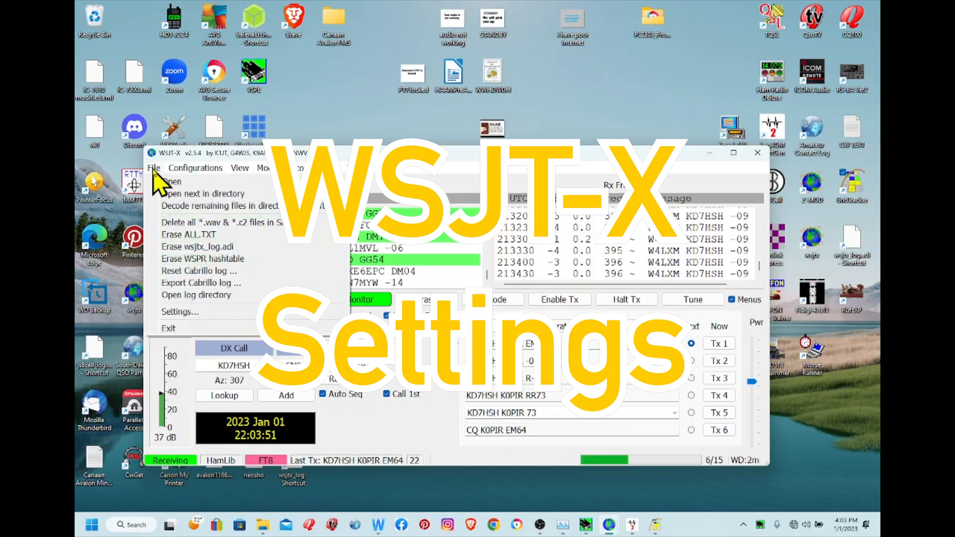
click(180, 312)
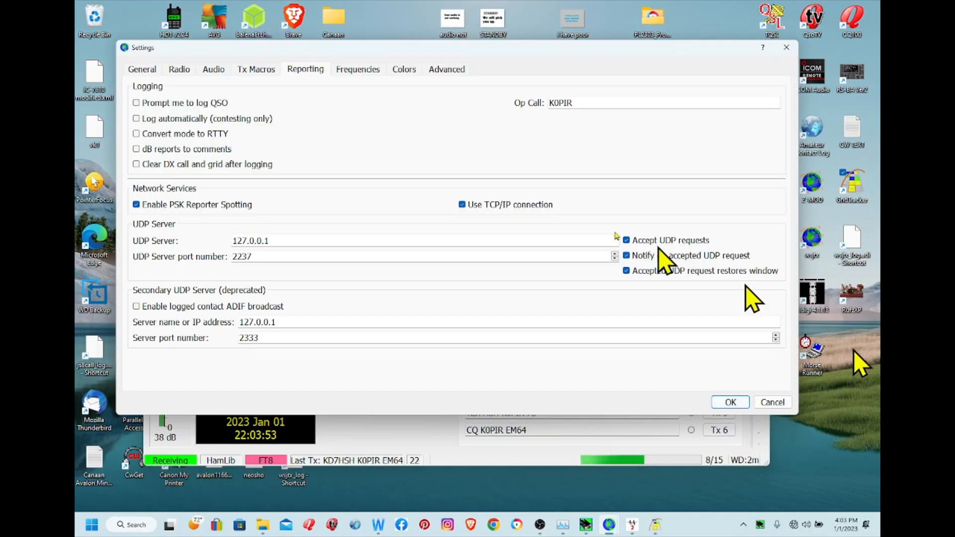
click(179, 69)
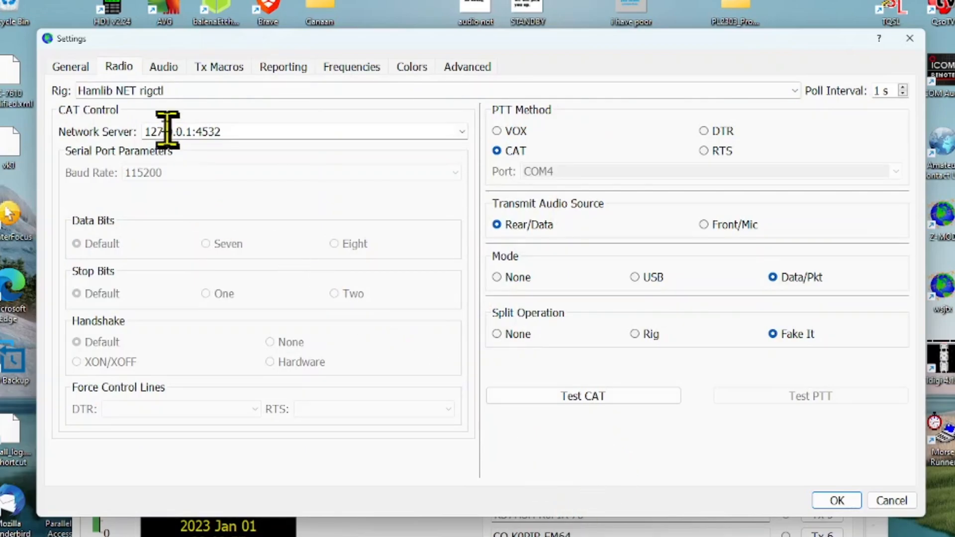
mouse_move(149, 136)
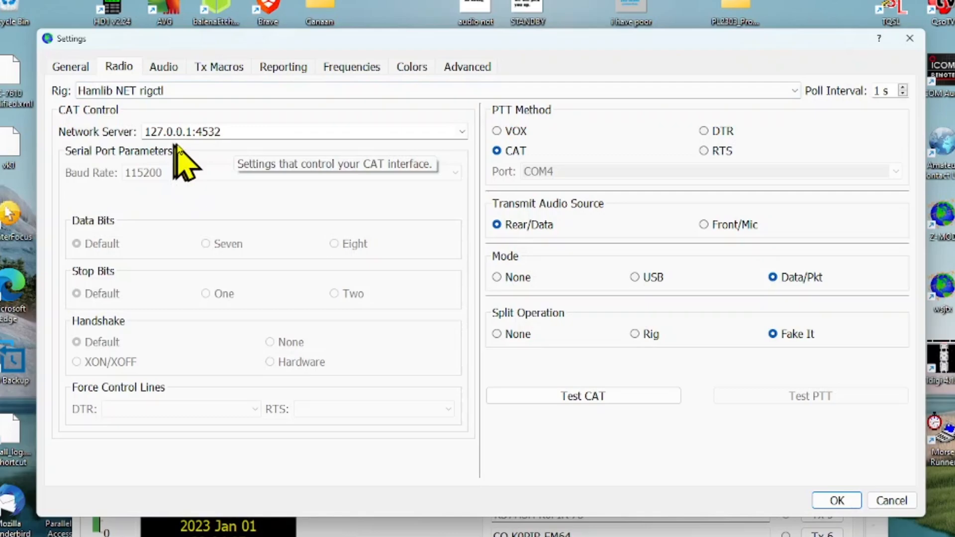
mouse_move(223, 159)
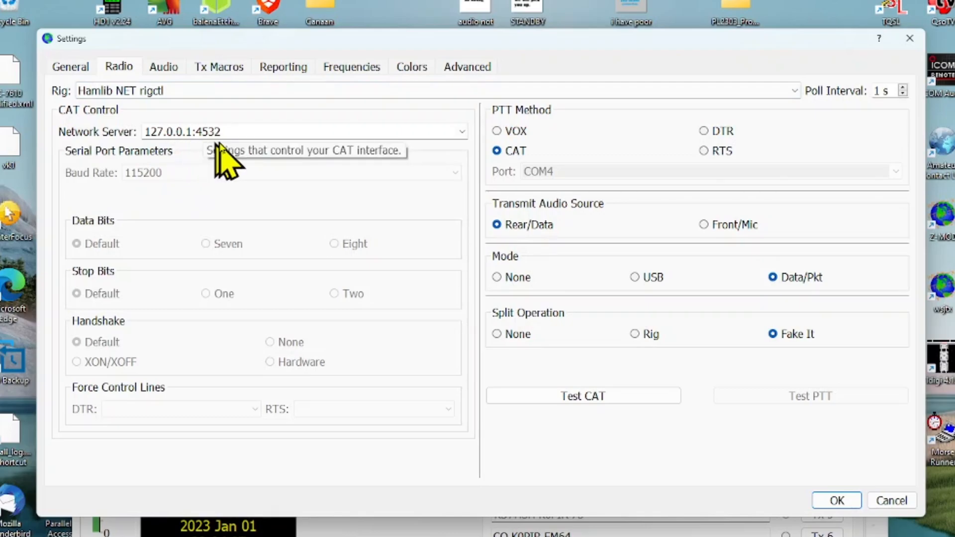
mouse_move(251, 186)
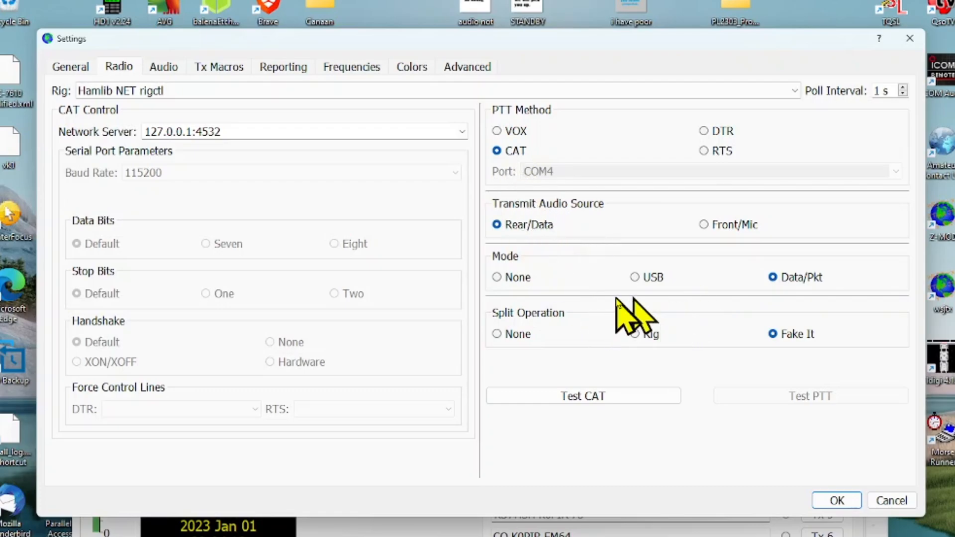
mouse_move(563, 353)
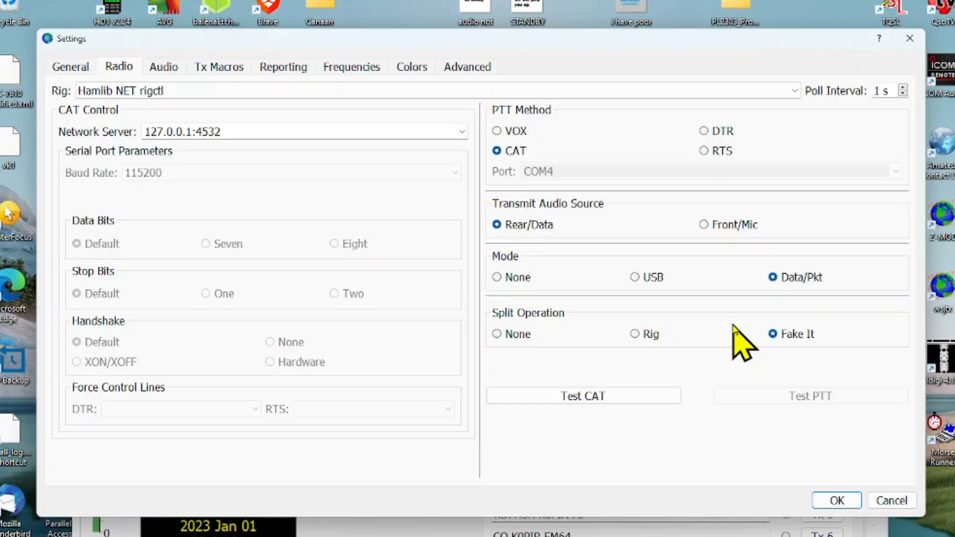
mouse_move(738, 190)
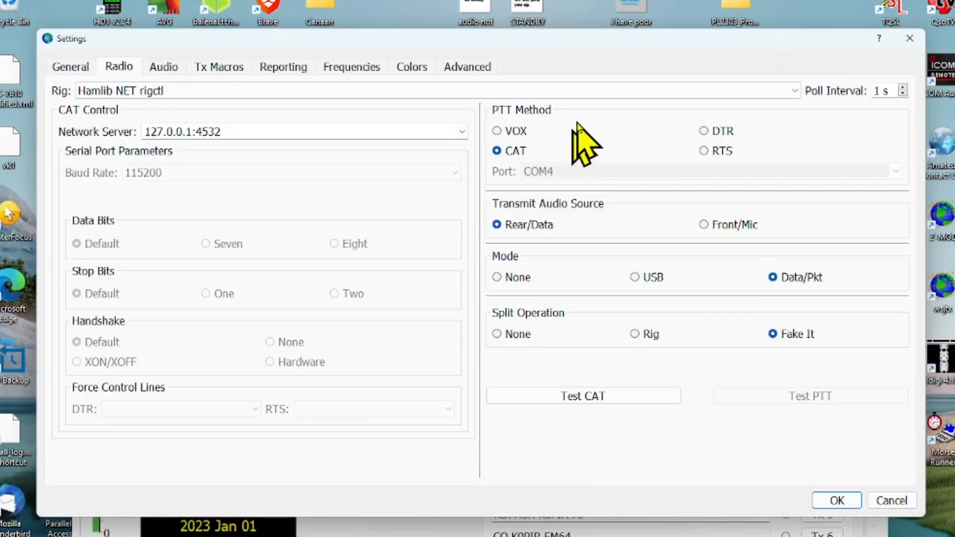
mouse_move(600, 139)
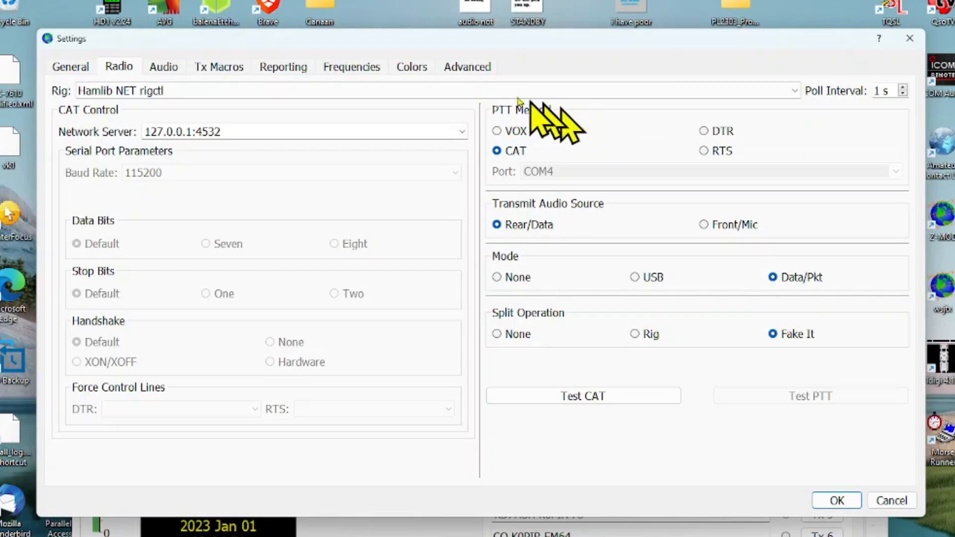
Check USB Audio CODEC sound and UDP server 127.0.0.1:2237 accepting requests, then accept settings.
click(164, 67)
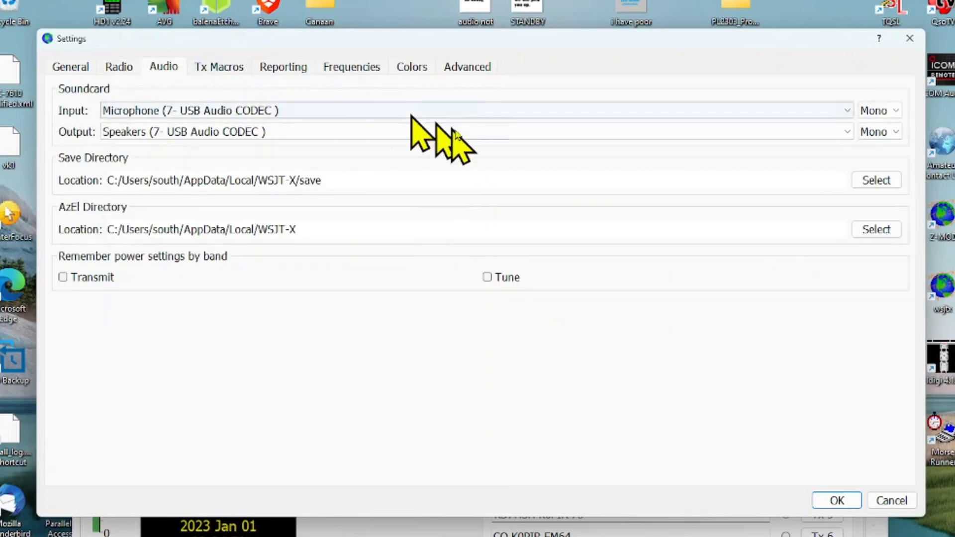
mouse_move(245, 154)
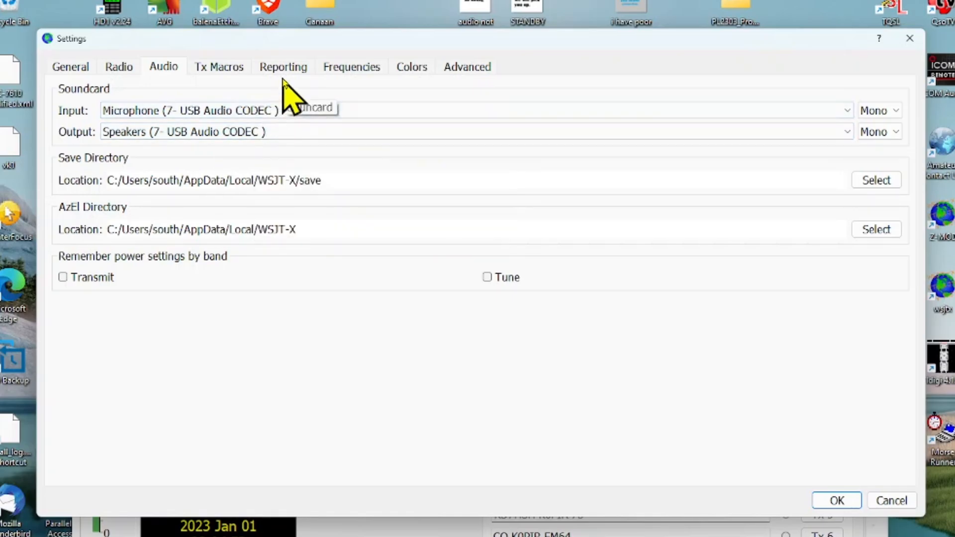
click(283, 66)
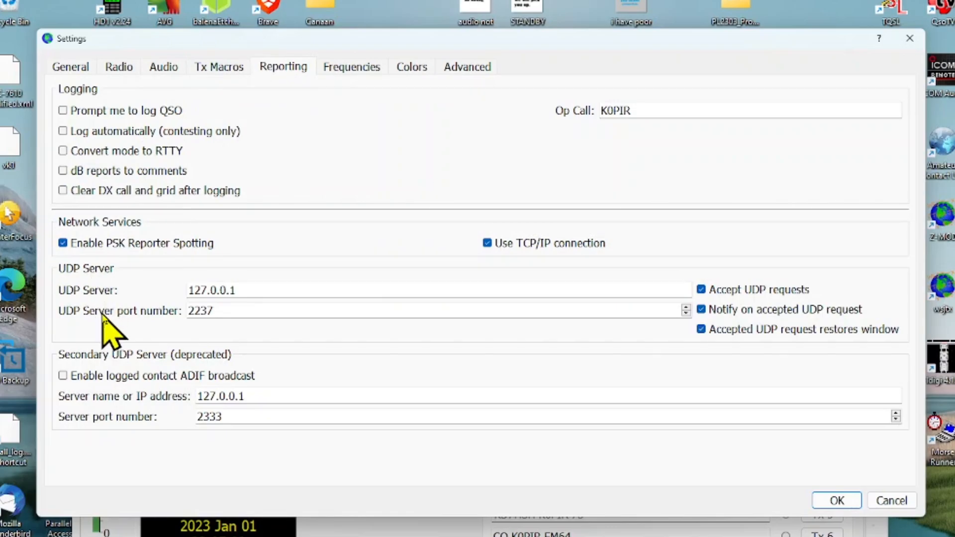
click(217, 311)
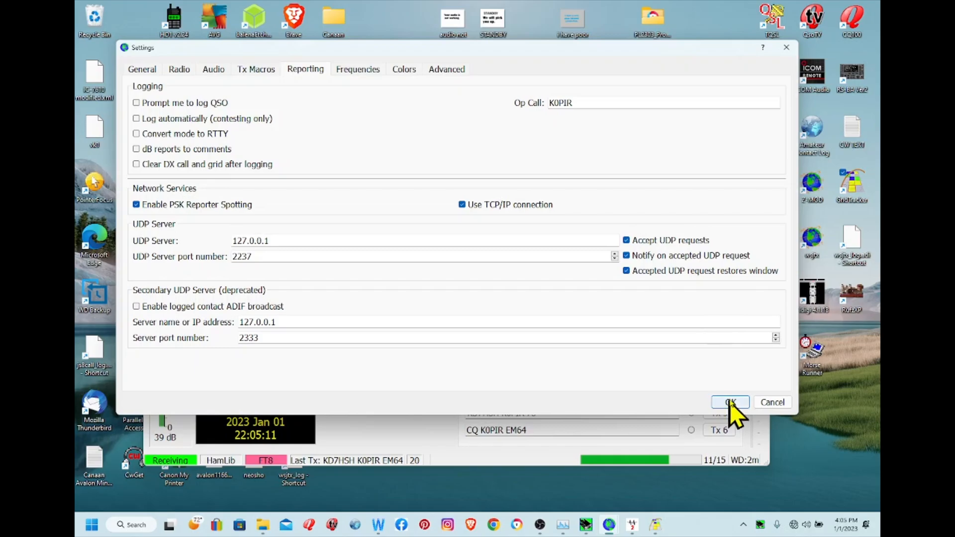
click(730, 402)
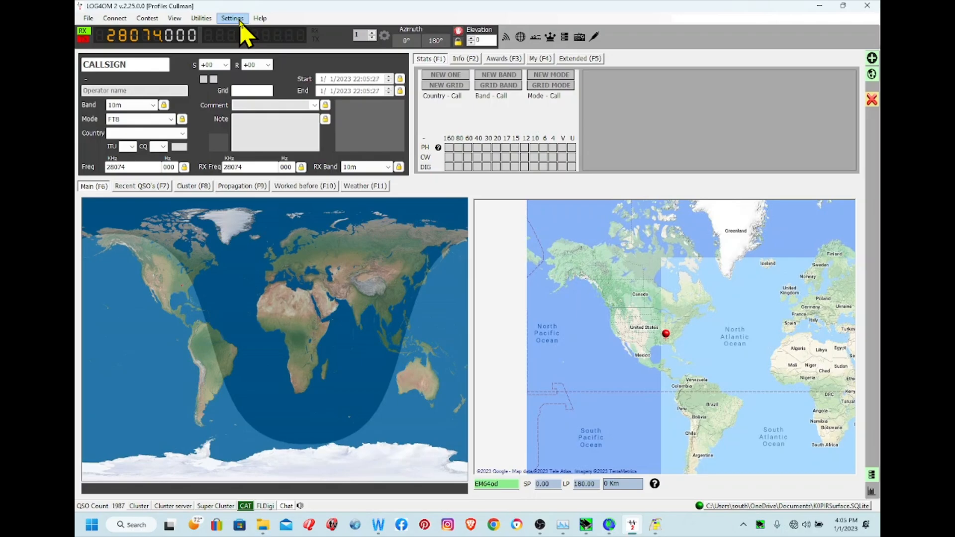
mouse_move(824, 20)
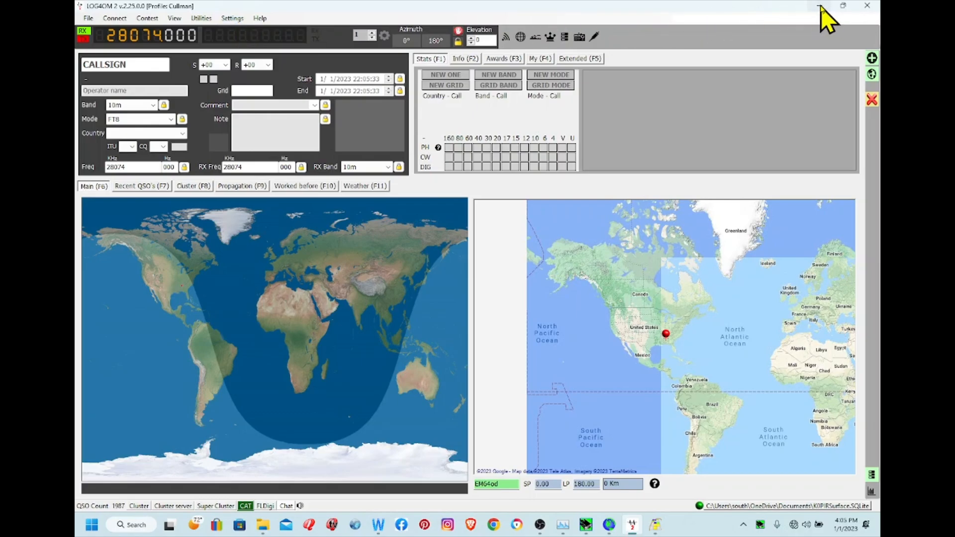
Minimize the Log4OM 2 logbook window tracking 28.074 MHz FT8.
click(819, 6)
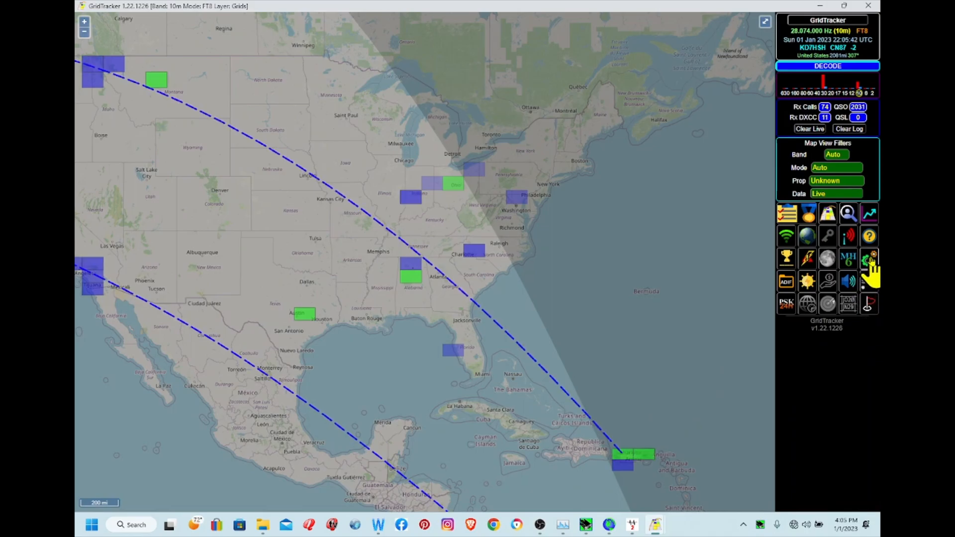
Open GridTracker settings showing WSJT-X UDP on port 2237, then view the logging page.
click(869, 259)
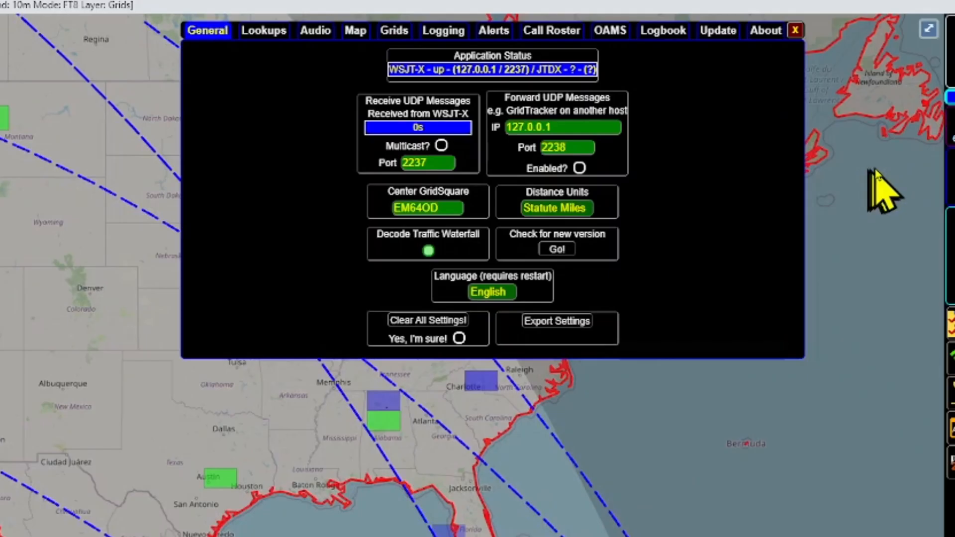
mouse_move(319, 59)
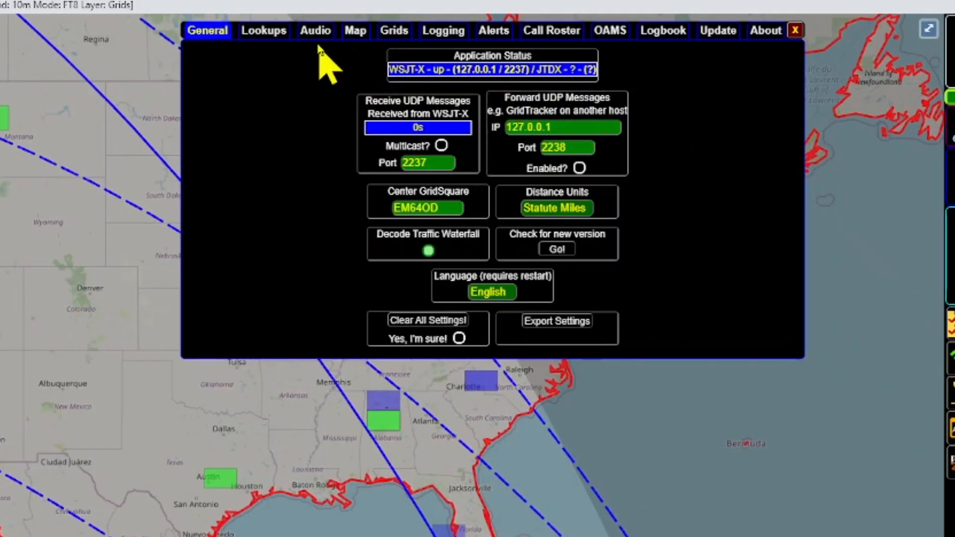
click(443, 30)
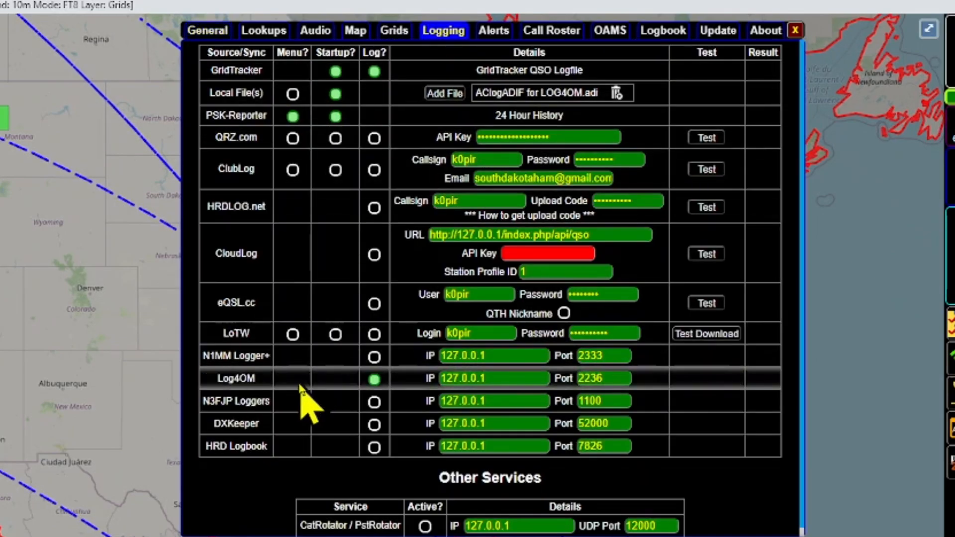
Turn on Log4OM logging at 127.0.0.1 port 2236 and close GridTracker's settings.
click(373, 379)
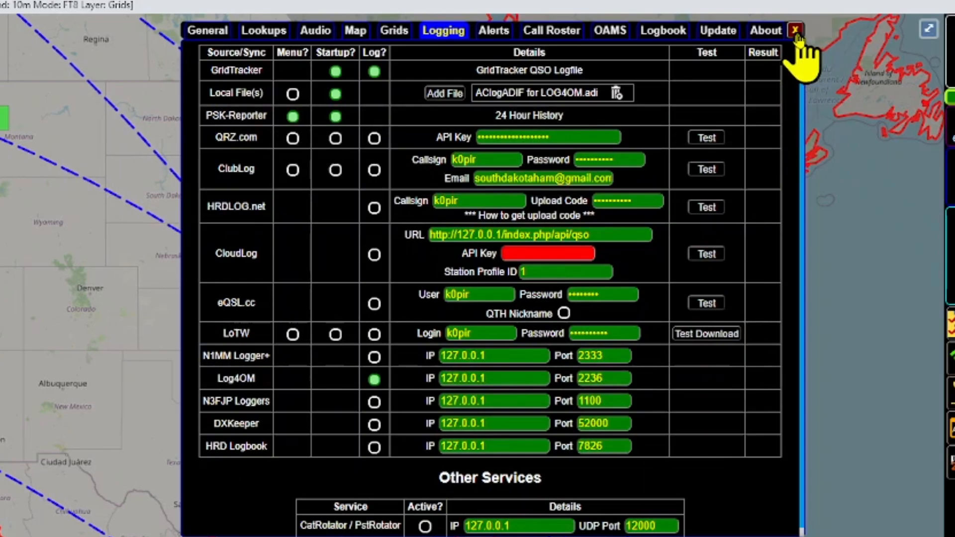
click(793, 30)
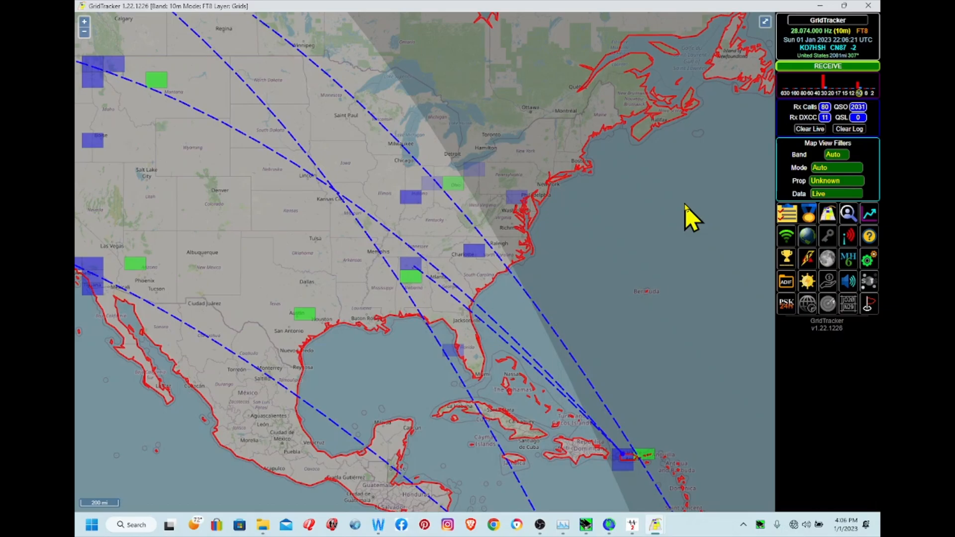
mouse_move(836, 389)
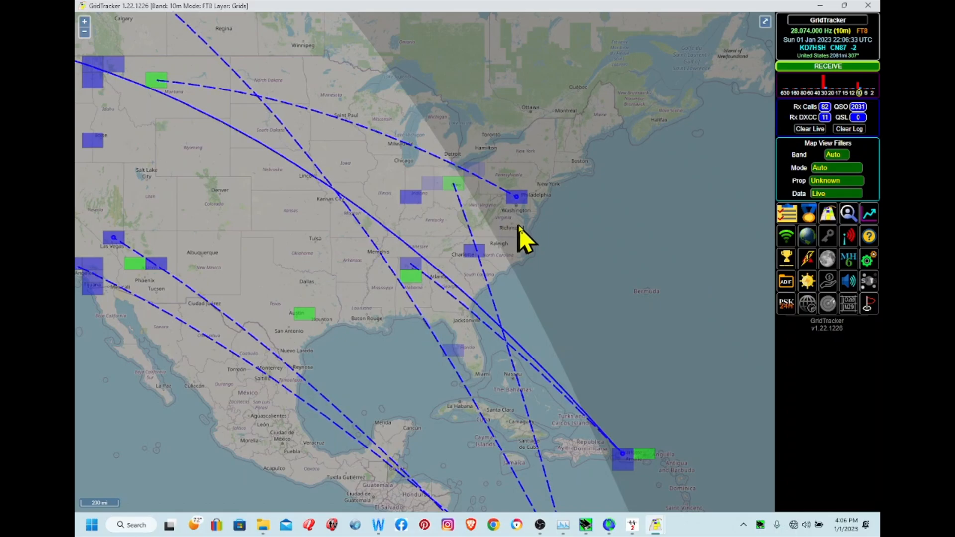
mouse_move(530, 385)
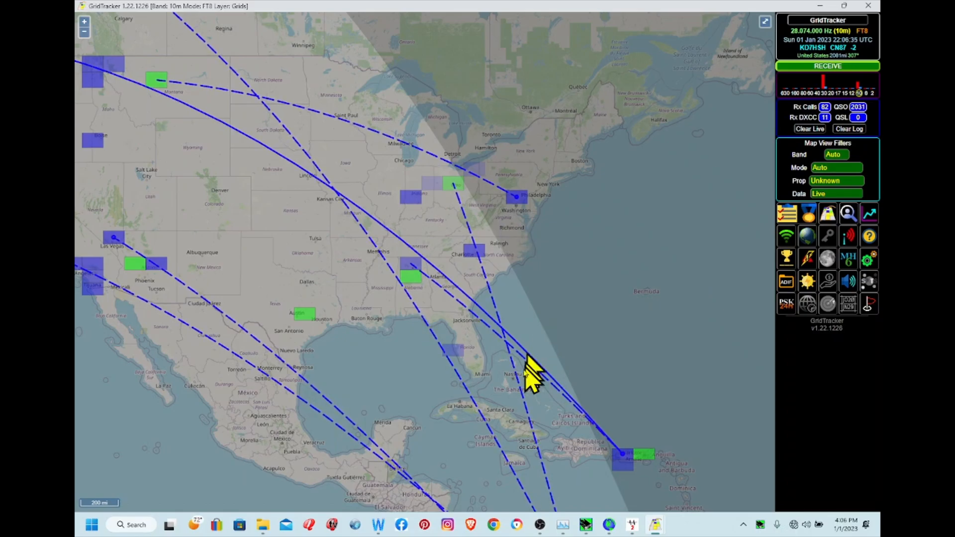
mouse_move(553, 225)
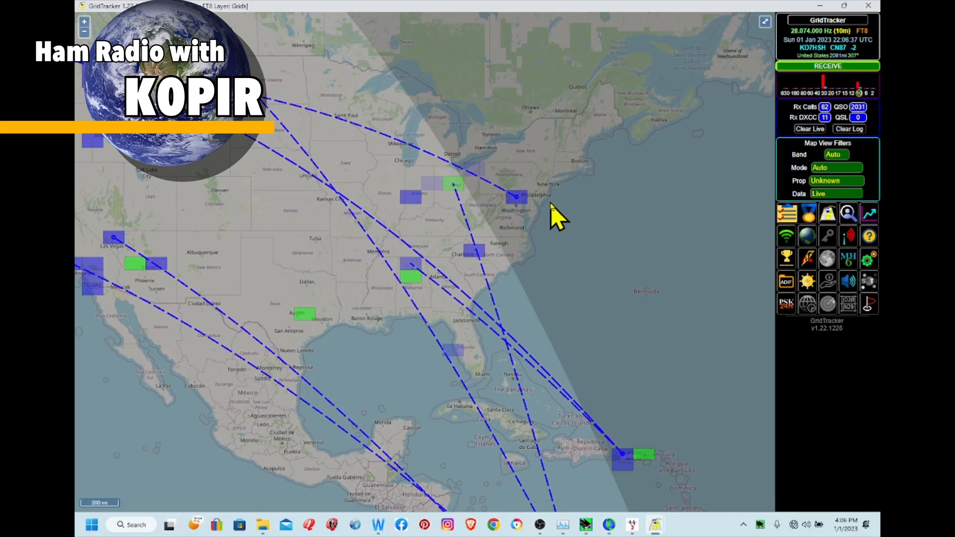